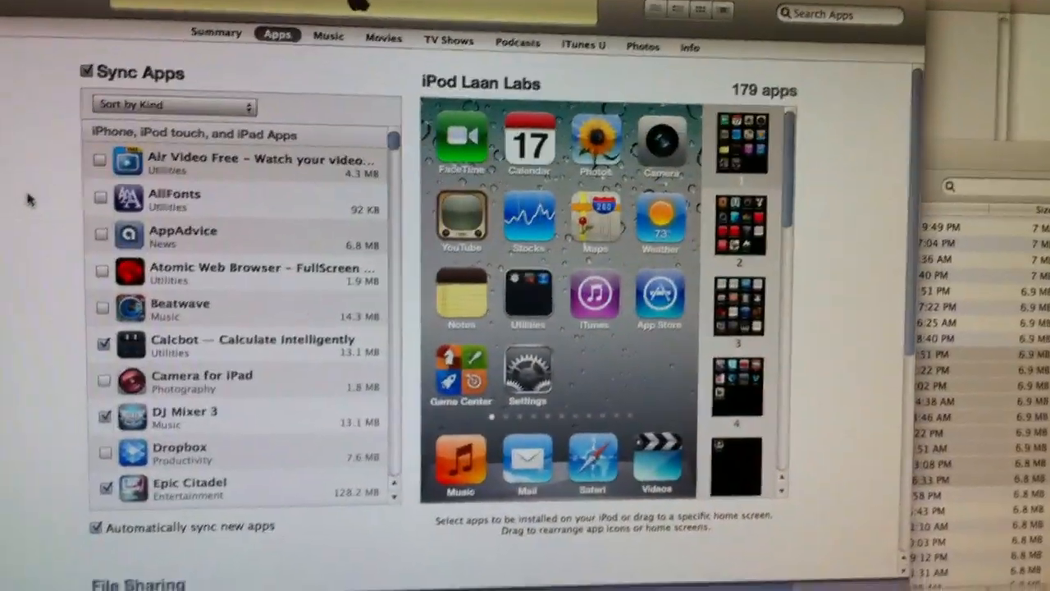
# Step: Scroll the iPod Apps page down to the File Sharing section
pyautogui.scroll(-3)
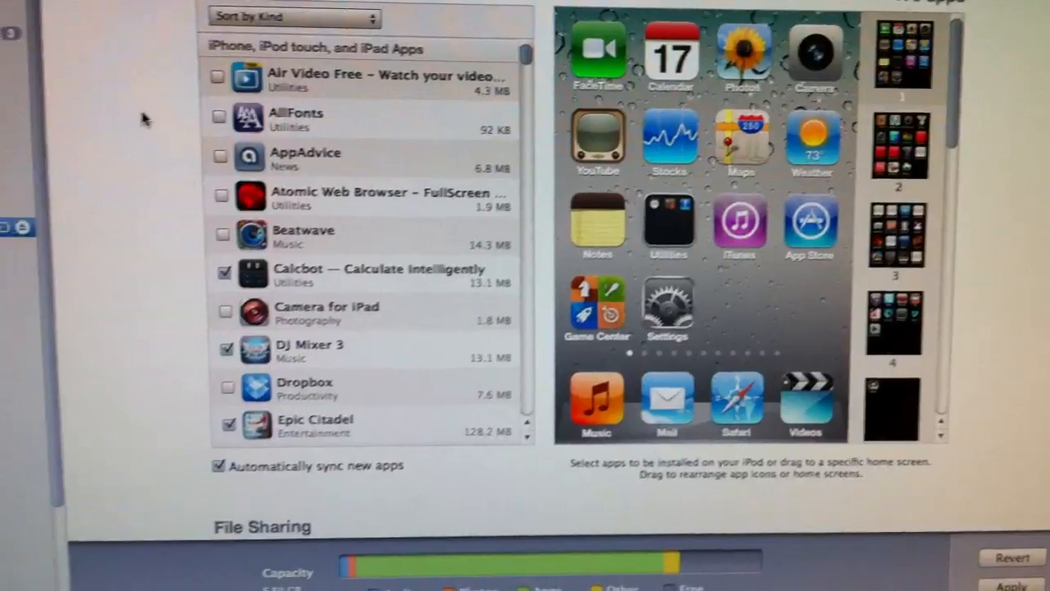
pyautogui.scroll(-3)
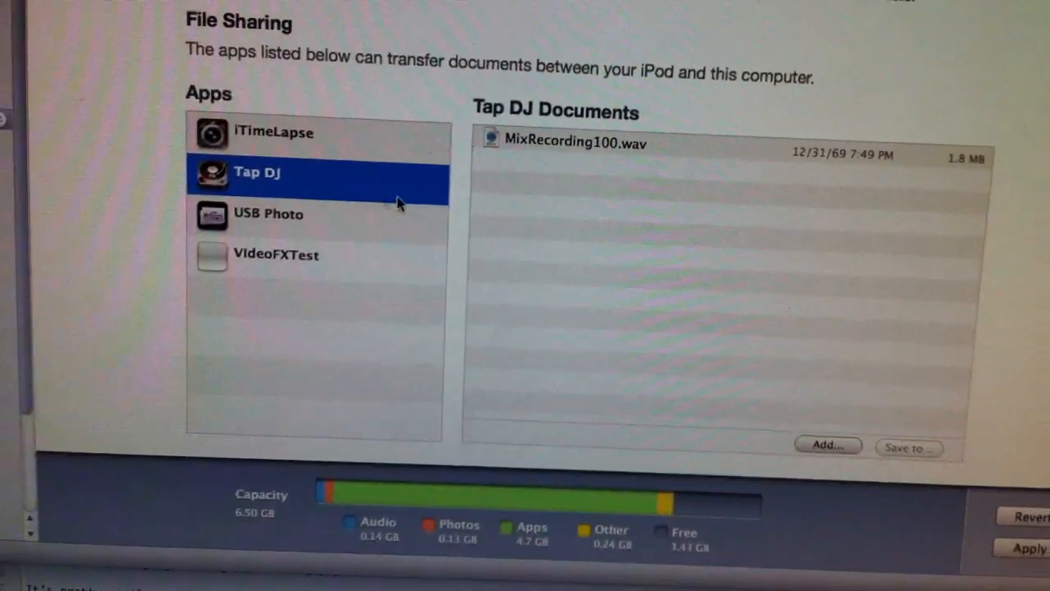
# Step: Select Tap DJ under File Sharing to view its document MixRecording100.wav
pyautogui.scroll(-3)
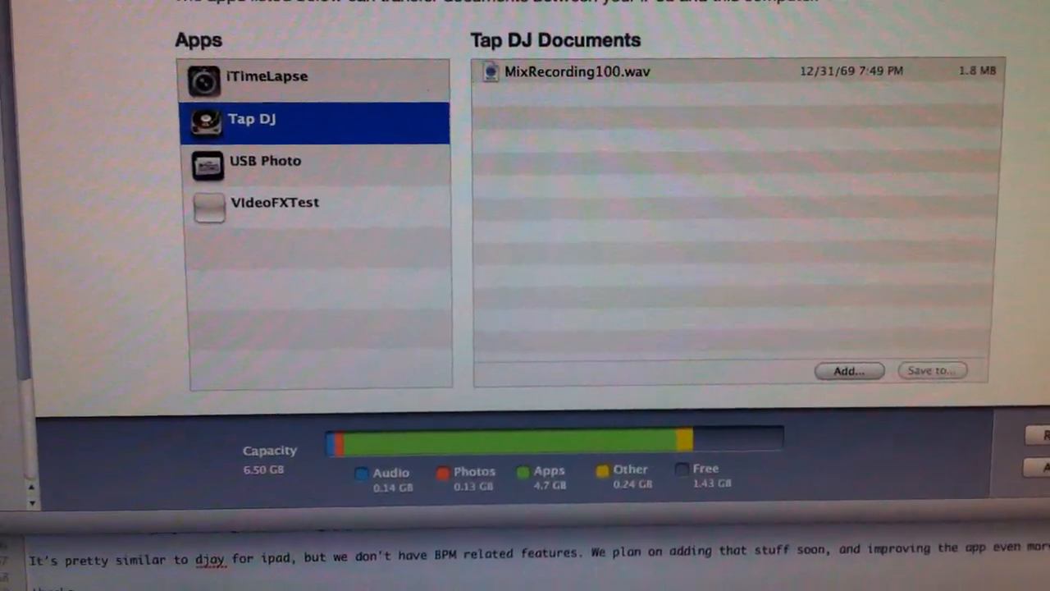
pyautogui.click(849, 371)
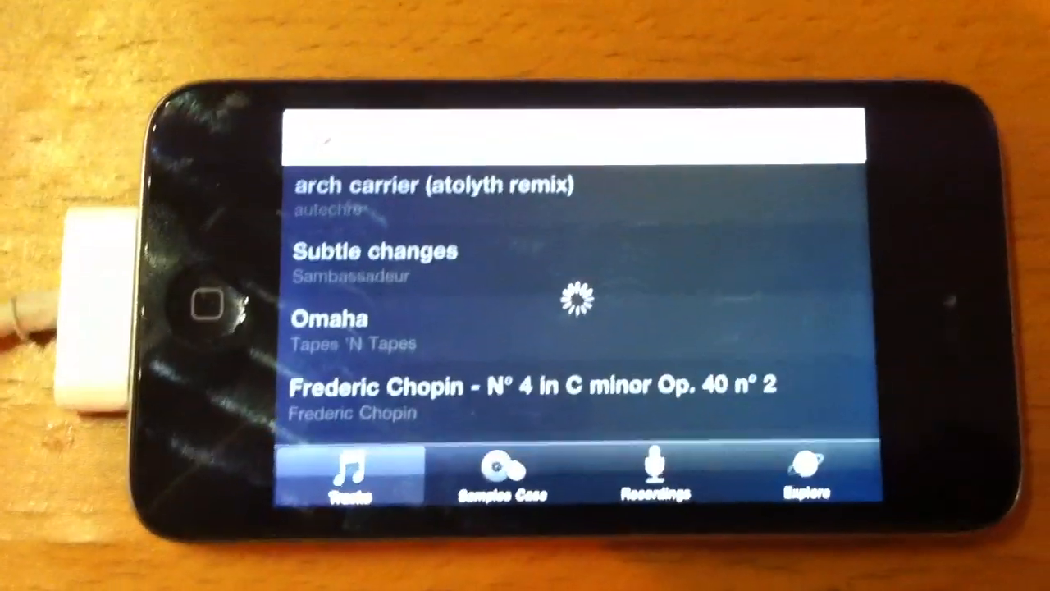
# Step: Scroll Tap DJ's Tracks list to reveal more songs like 'Everybody Say'
pyautogui.scroll(-3)
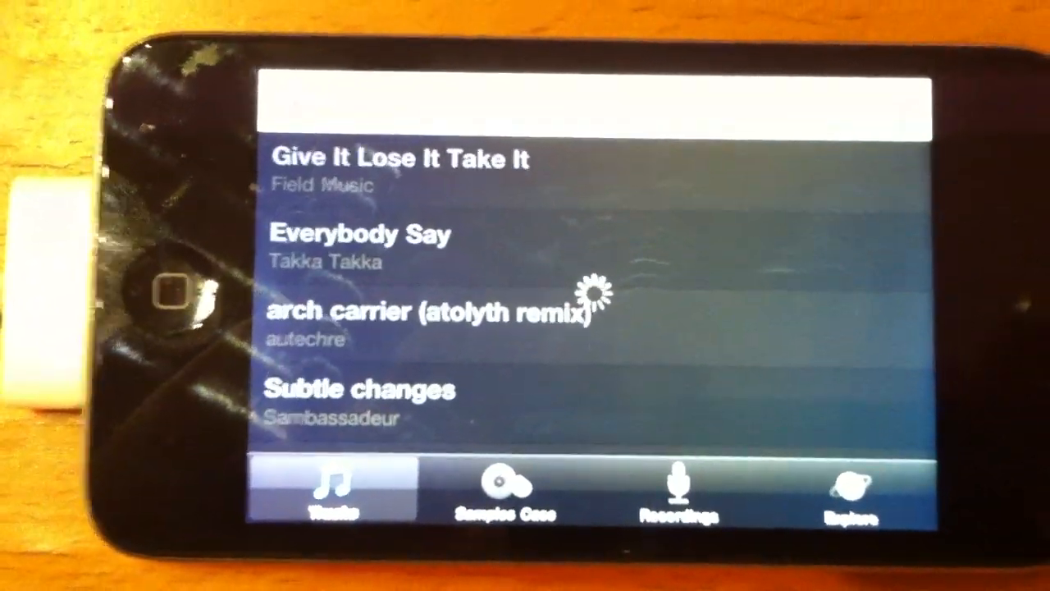